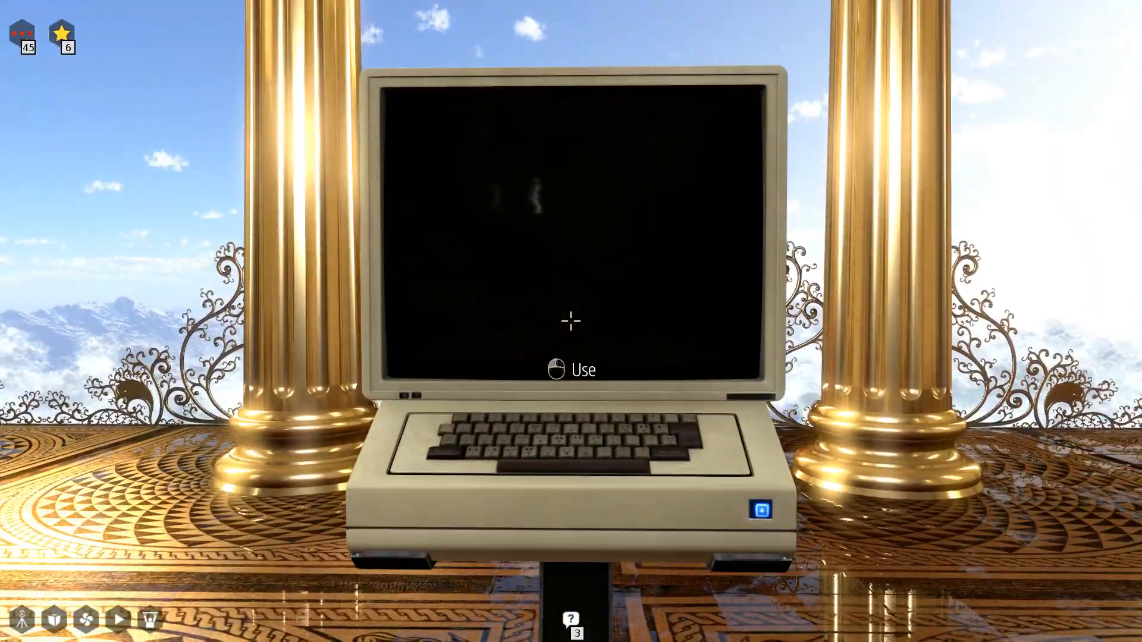
Start the terminal's library archive session and run 'list' to show the /eternalize and exit options.
click(570, 321)
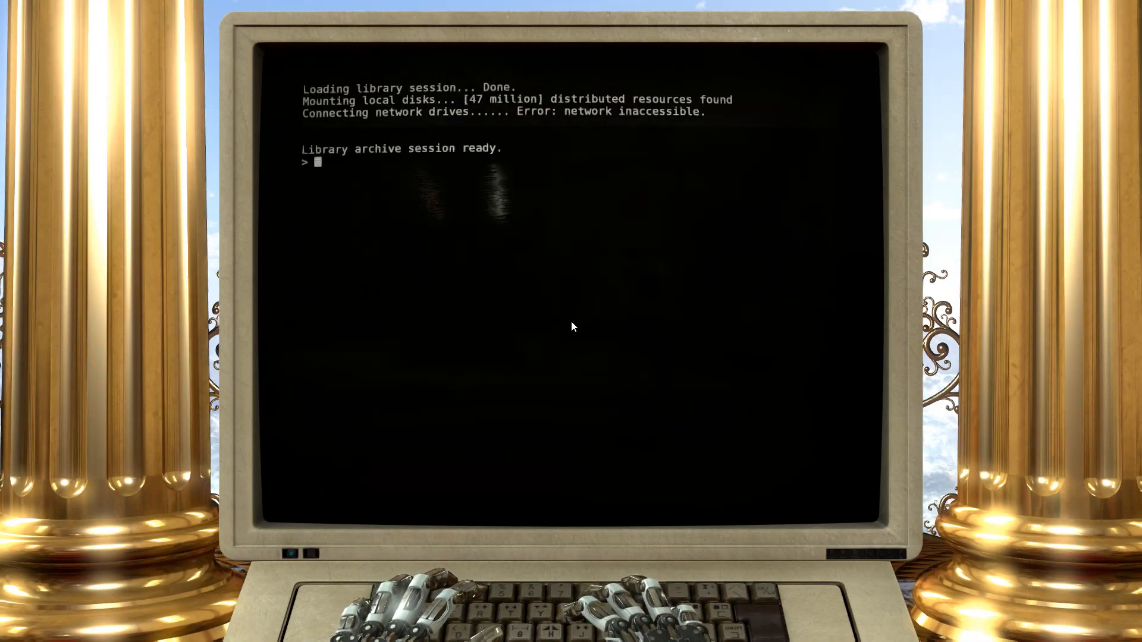
text(list)
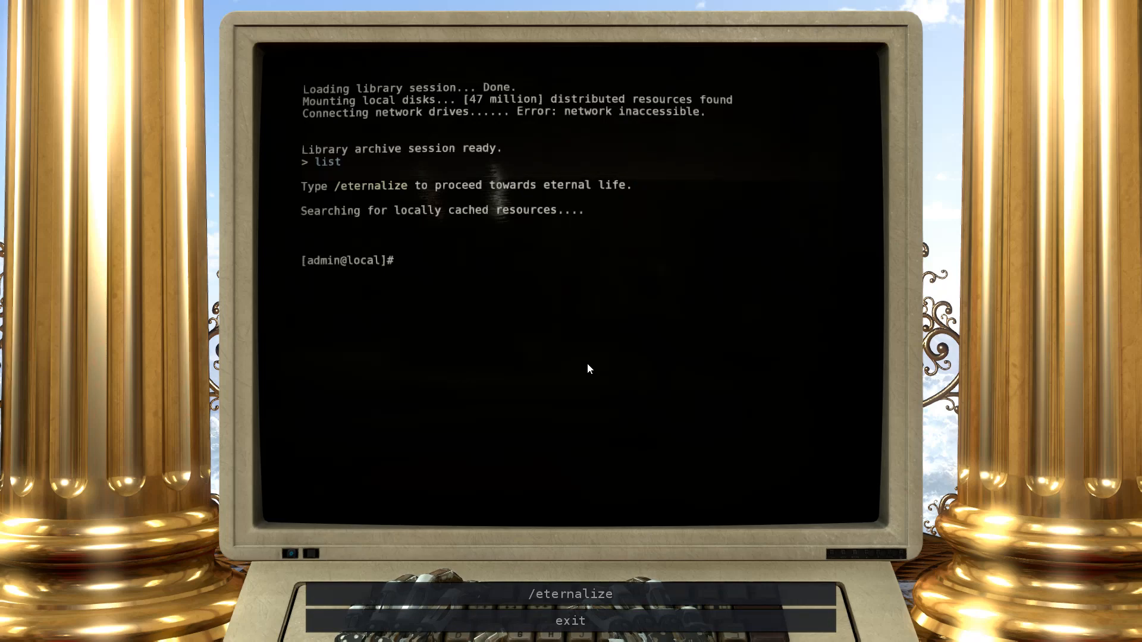